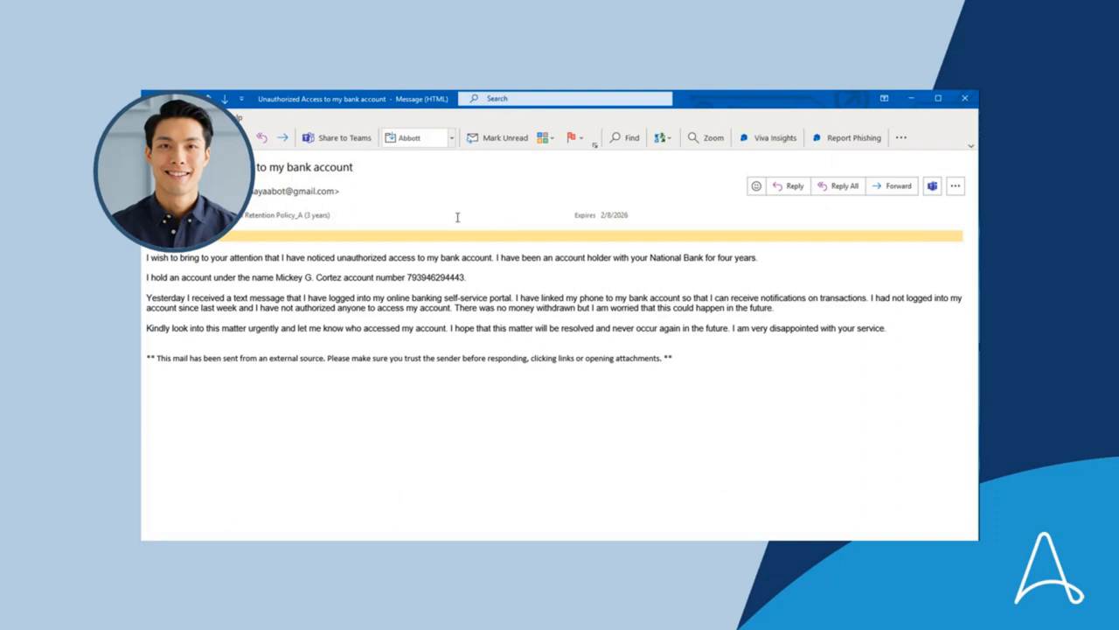
mouse_move(391, 239)
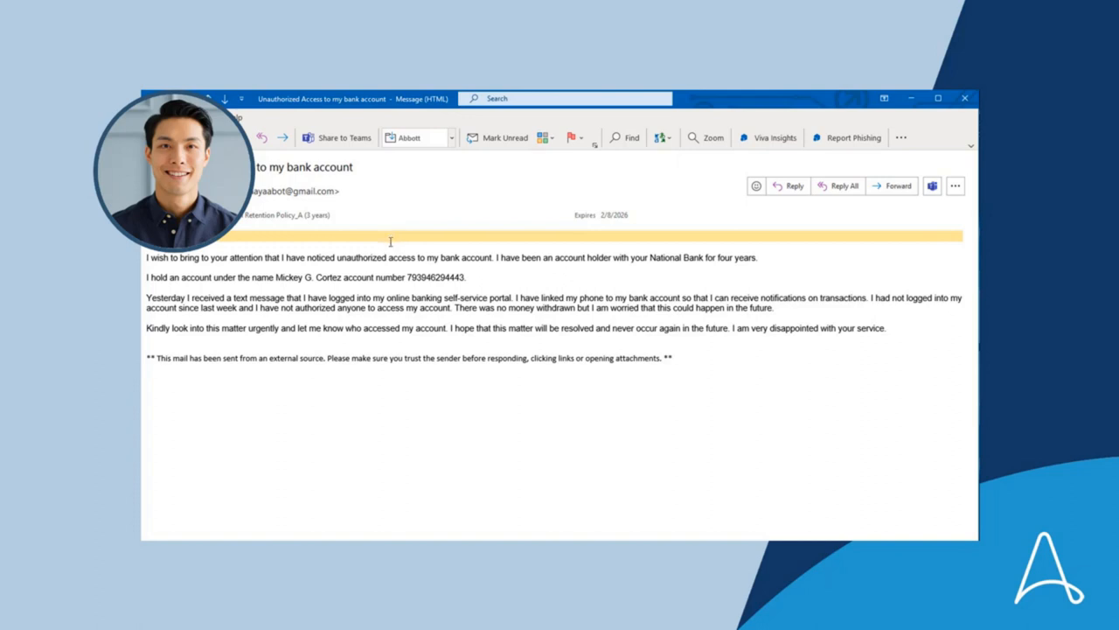
mouse_move(378, 286)
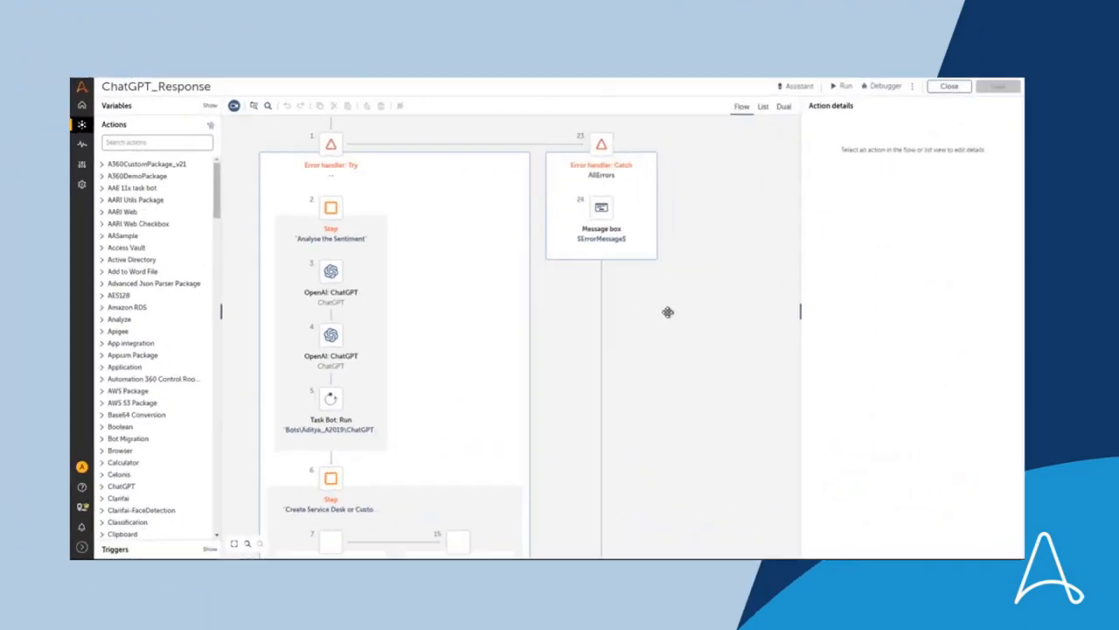
Step: Inspect the sentiment-analysis and response-drafting ChatGPT actions' settings in ChatGPT_Response
left_click(330, 270)
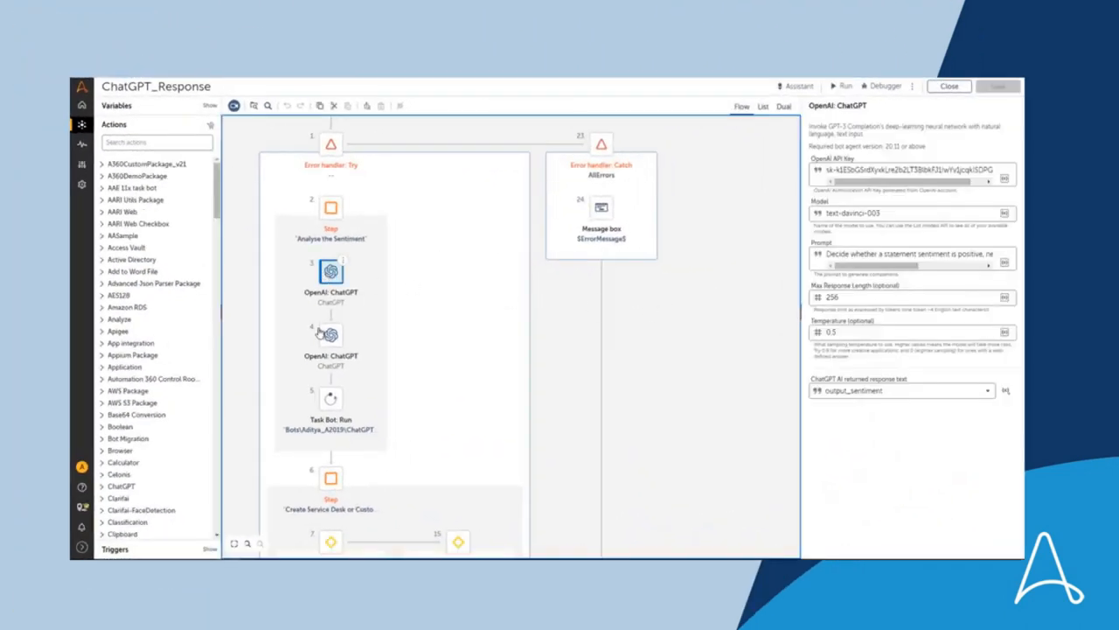
left_click(331, 335)
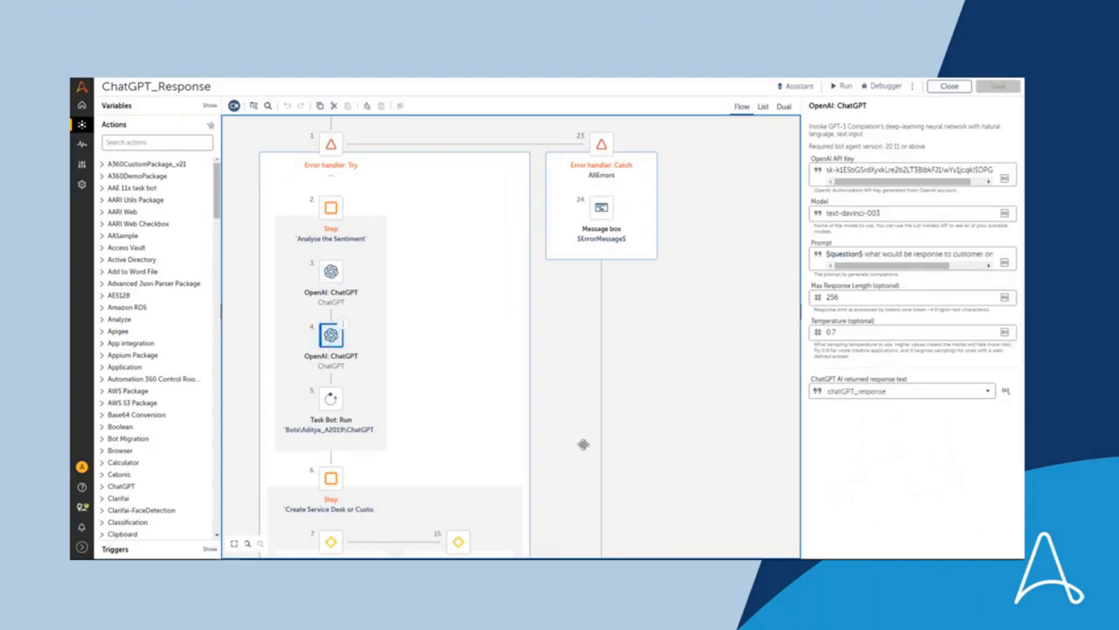
scroll("down", 3)
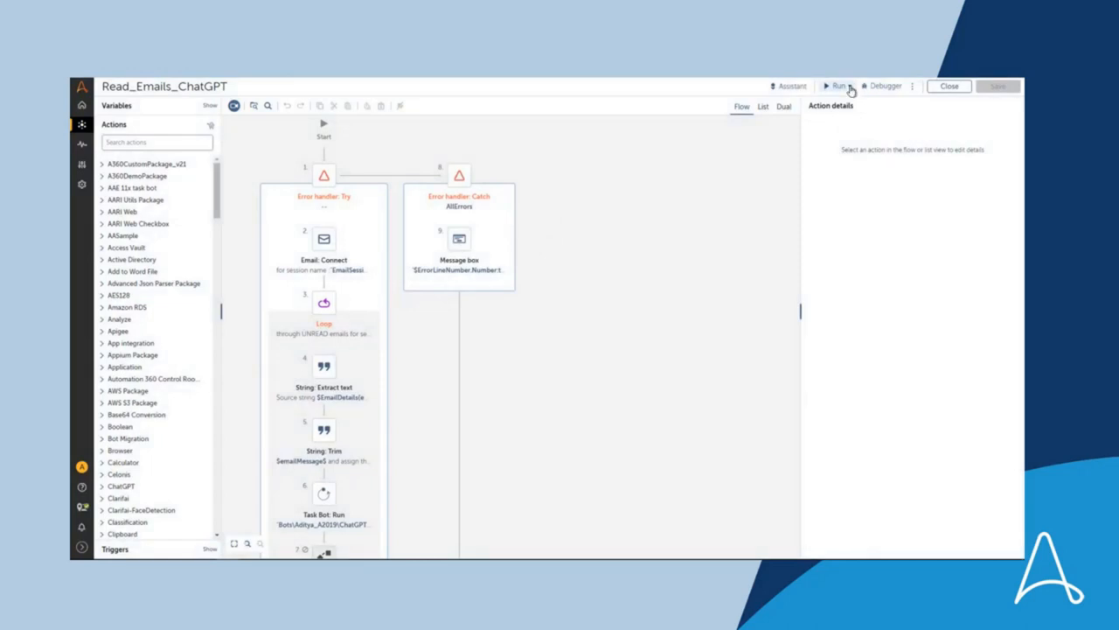
left_click(838, 86)
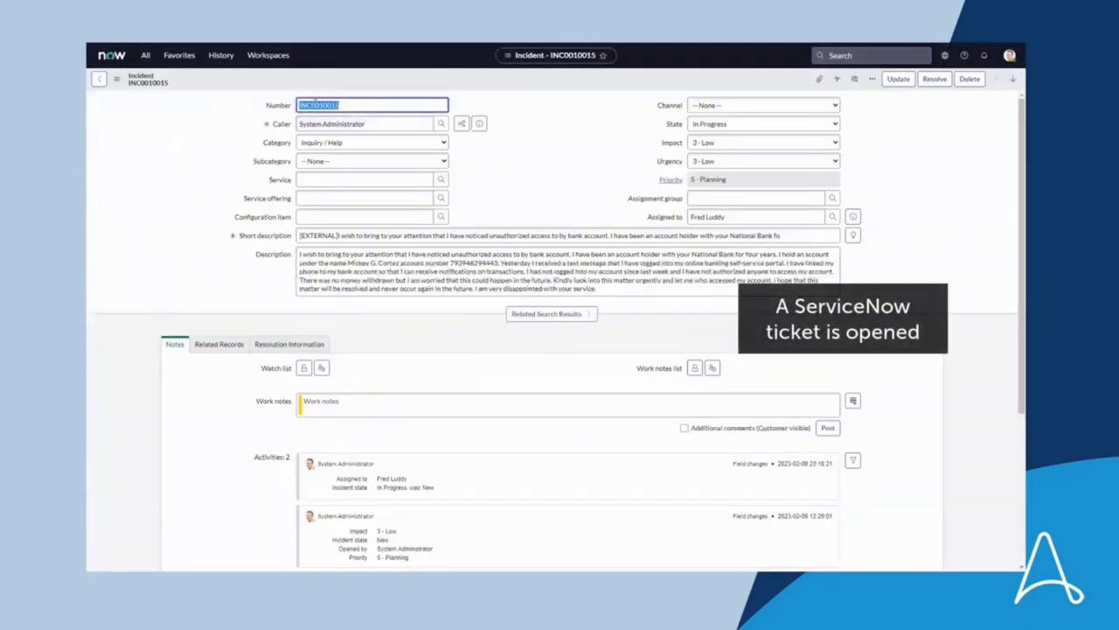
Step: View incident INC0010015's short description and description fields
left_click(372, 141)
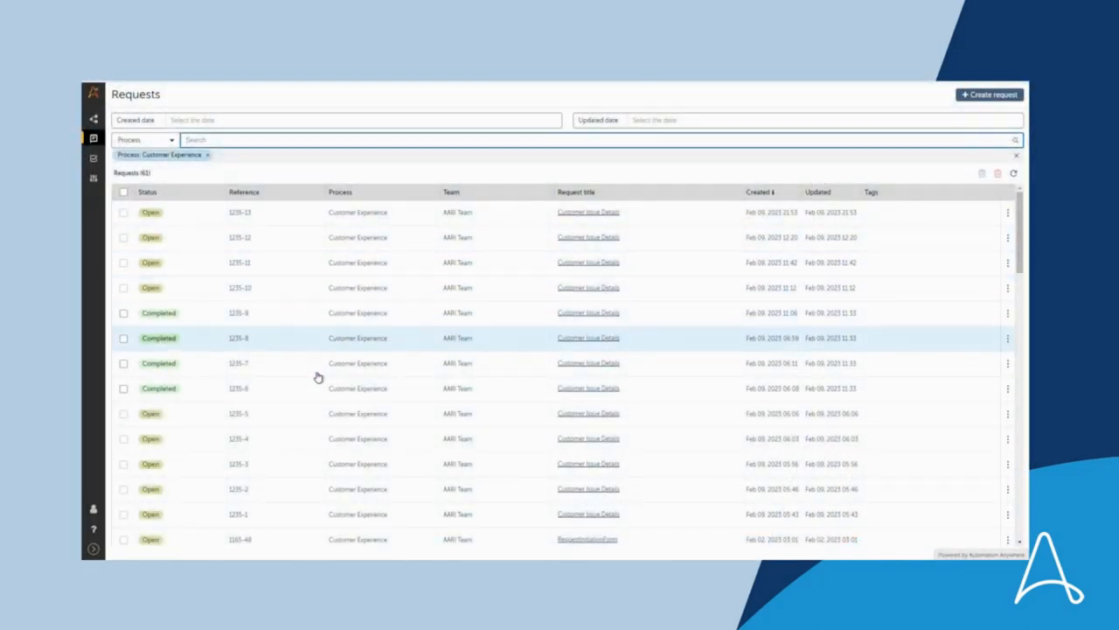
mouse_move(426, 287)
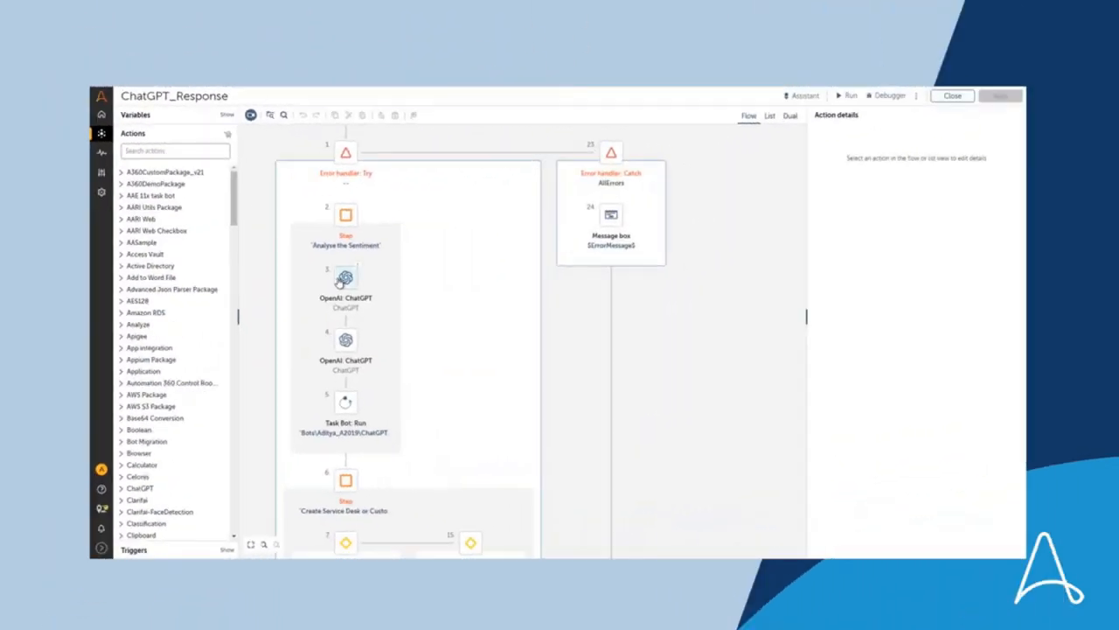
Step: Show the sentiment-analysis action's settings, then the response-drafting OpenAI ChatGPT action's details
left_click(345, 278)
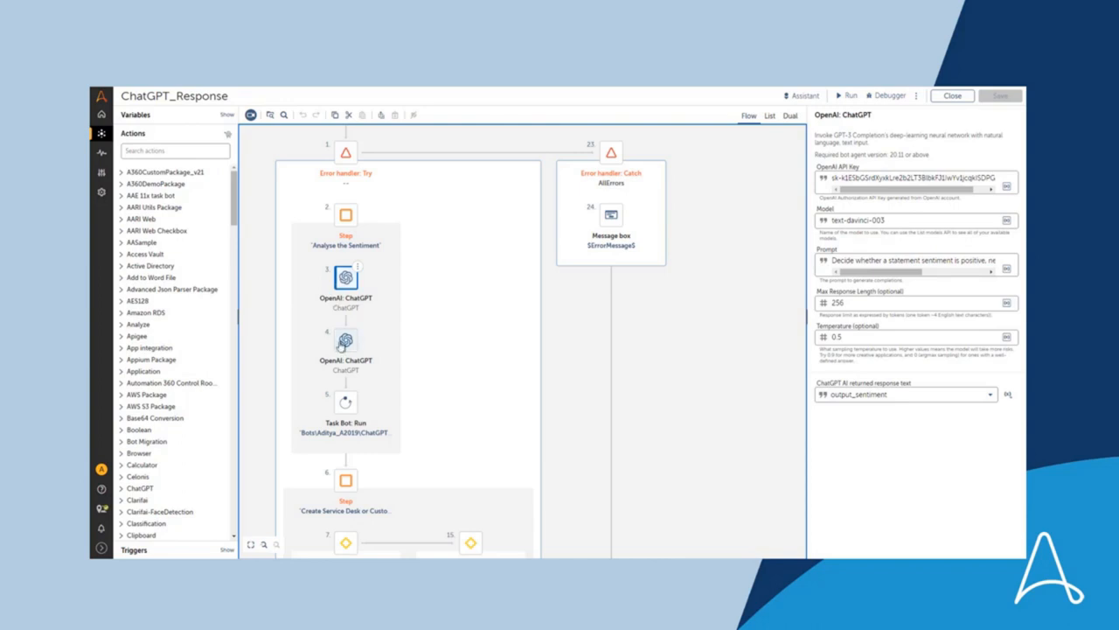
left_click(346, 341)
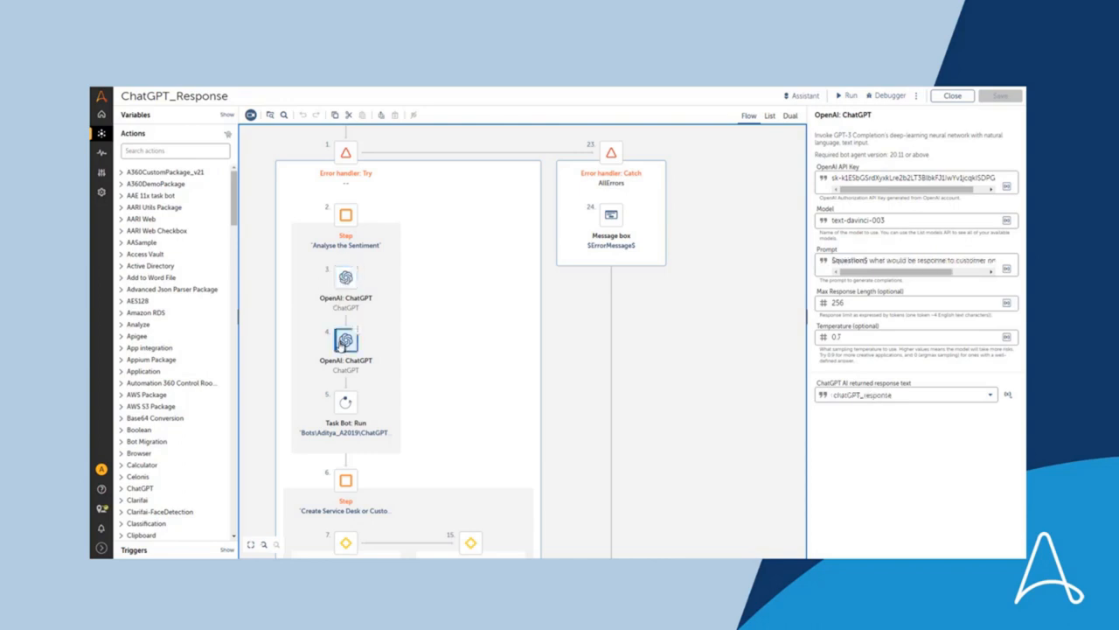